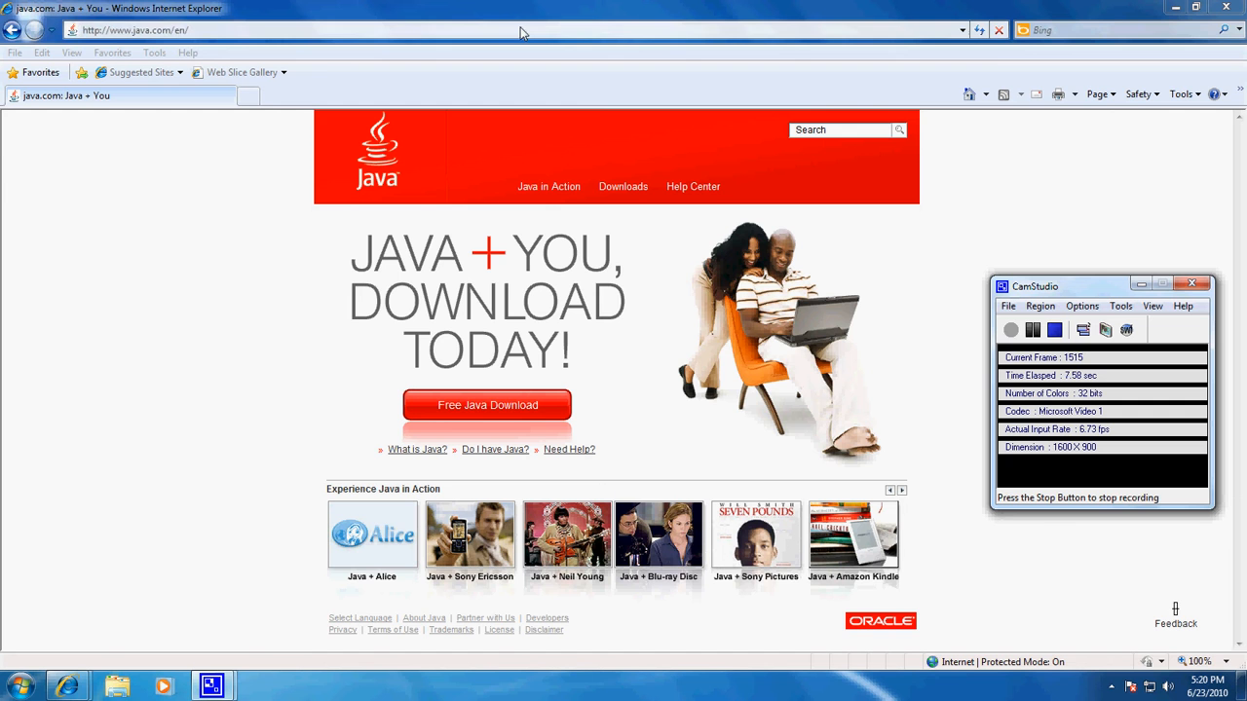
- Go to java.com and follow the Free Java Download link to the Windows download page
text(java)
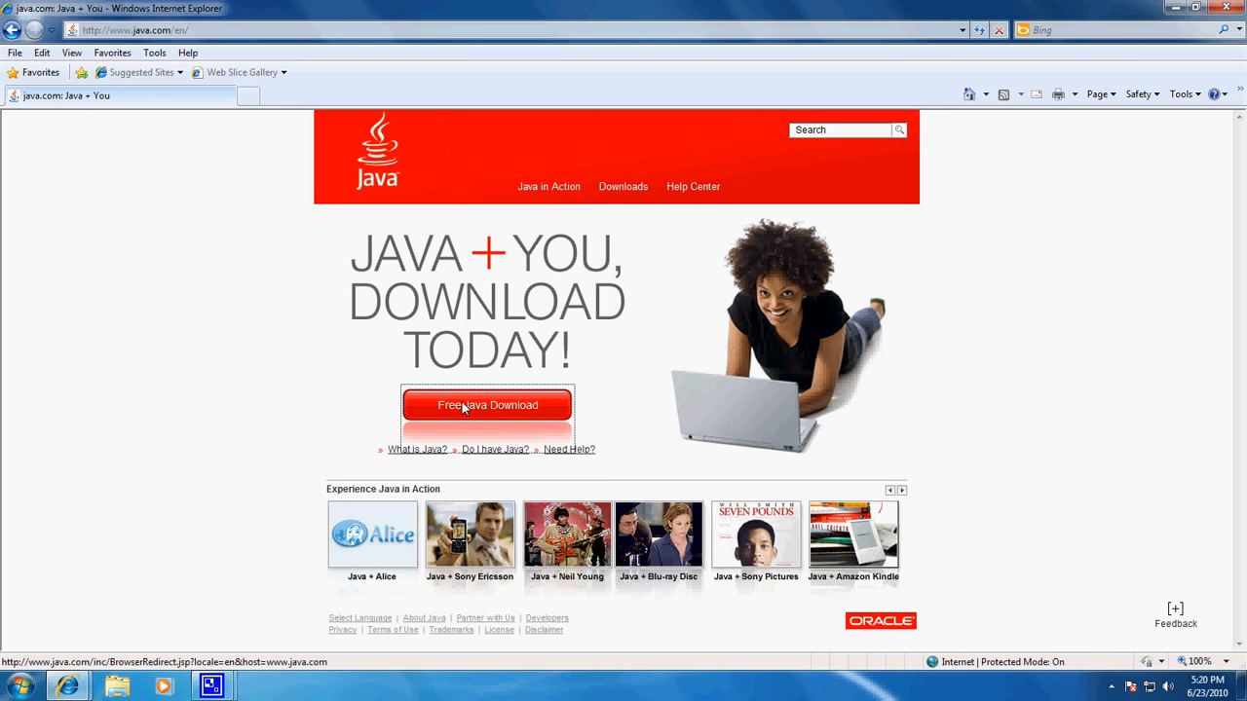
click(488, 406)
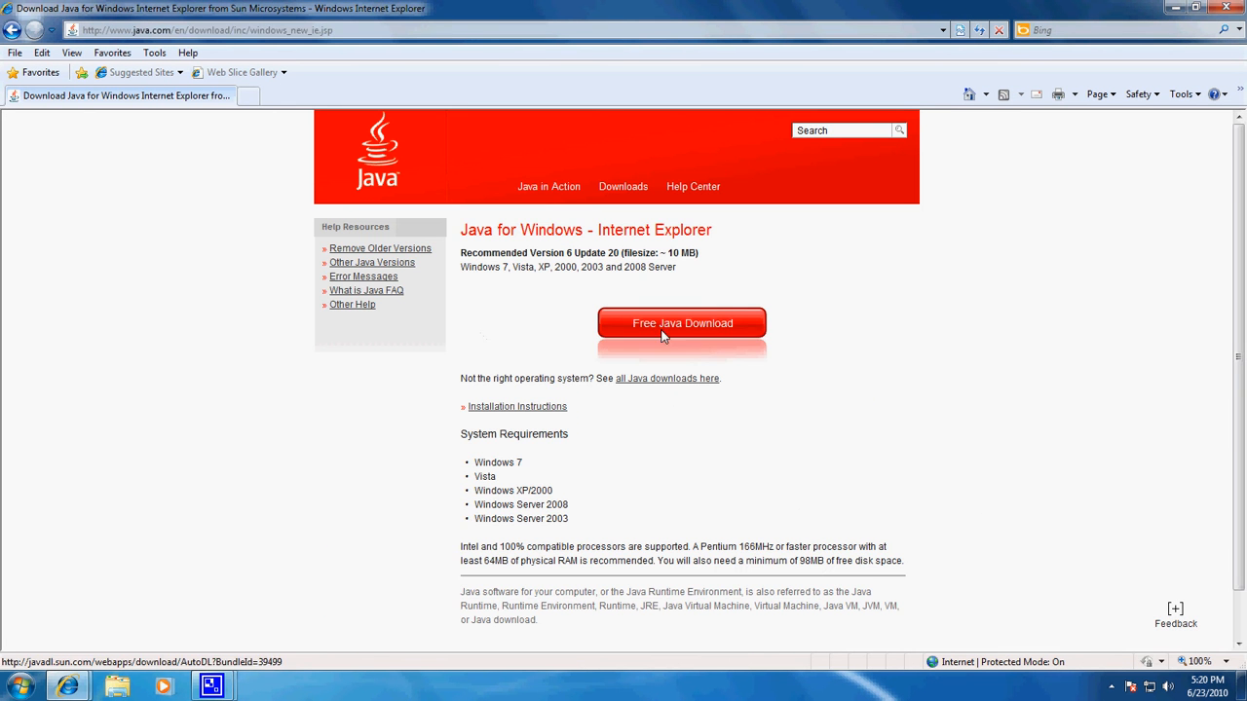
- Download JavaSetup6u20.exe, choosing Run in the File Download security warning
click(682, 323)
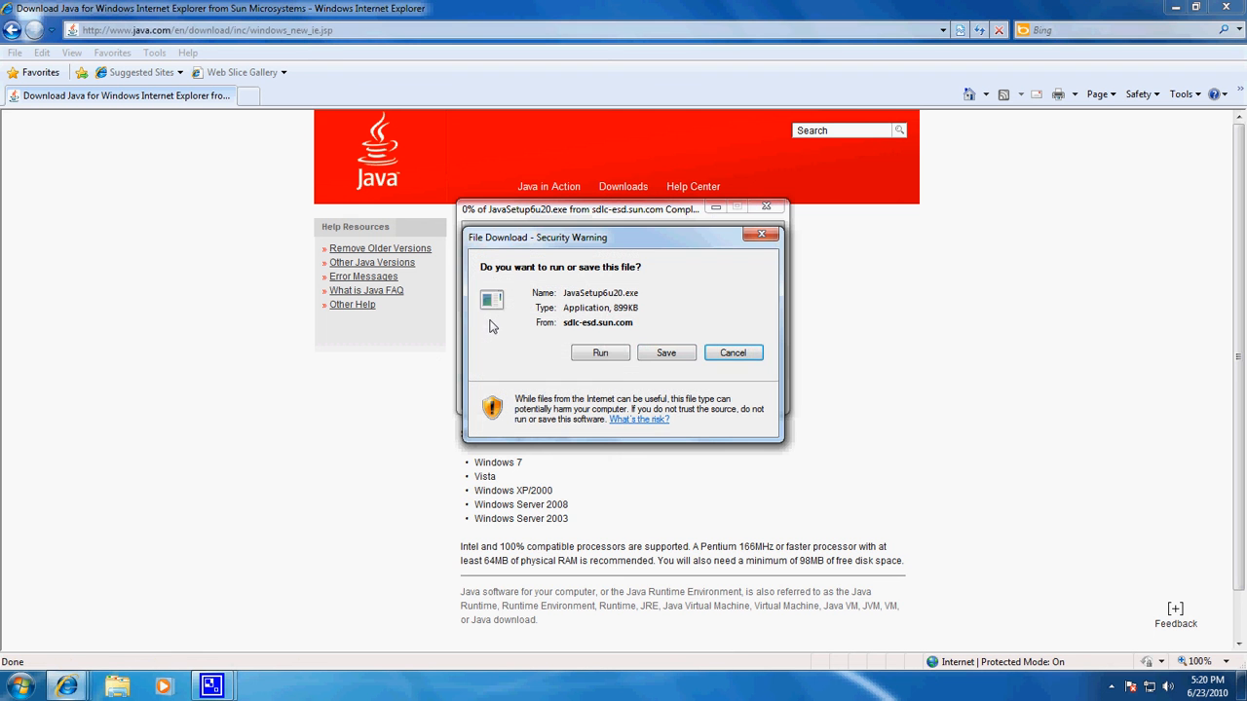
click(666, 352)
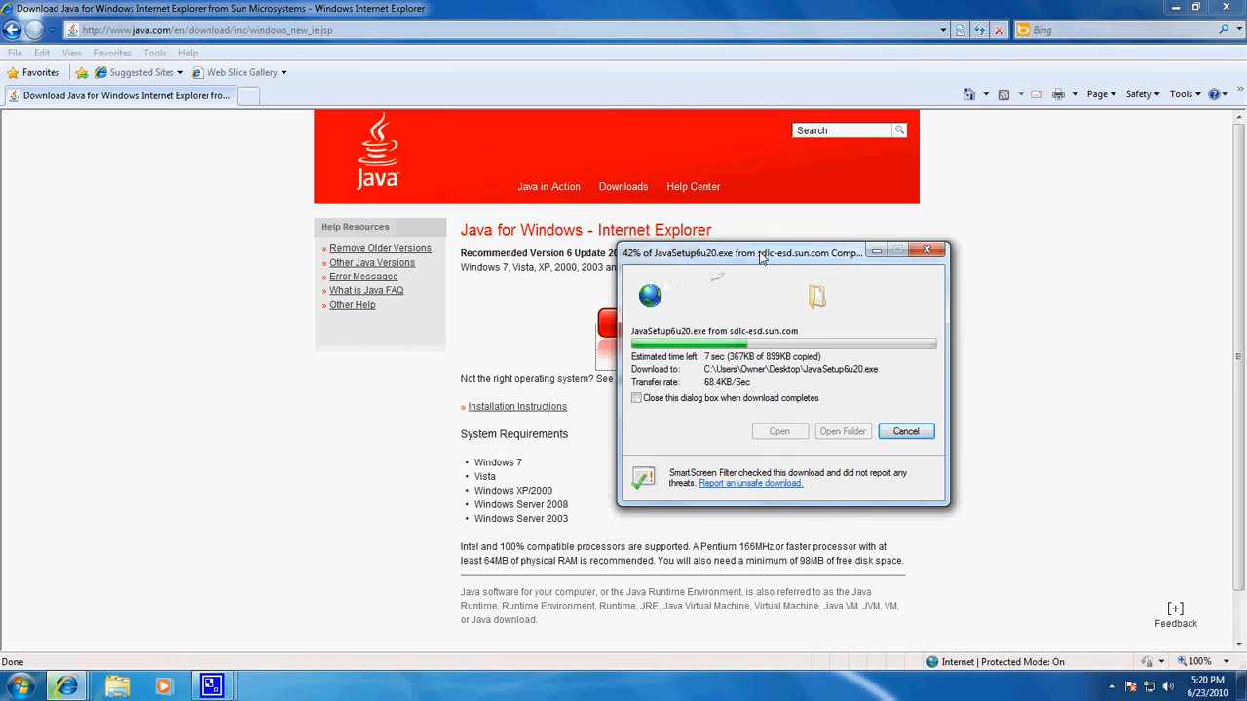
drag(760, 254, 653, 294)
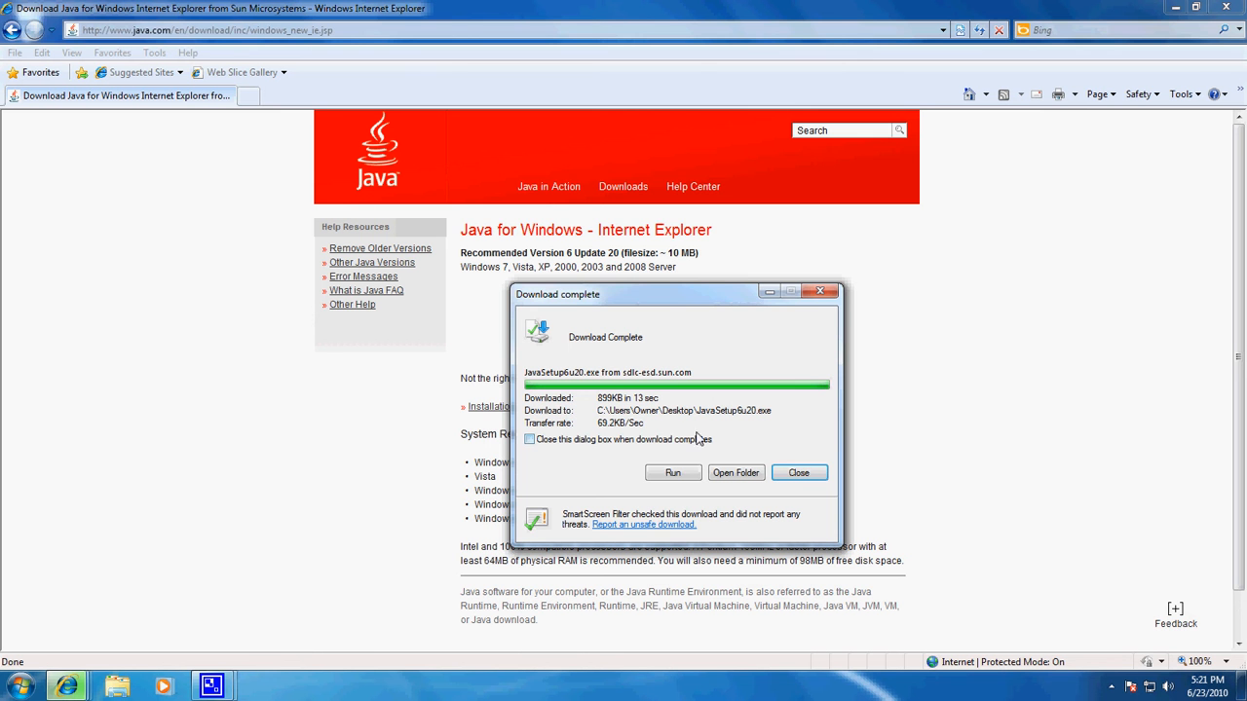
- Run the downloaded JavaSetup6u20.exe from the Download Complete dialog and confirm the security prompt
click(673, 473)
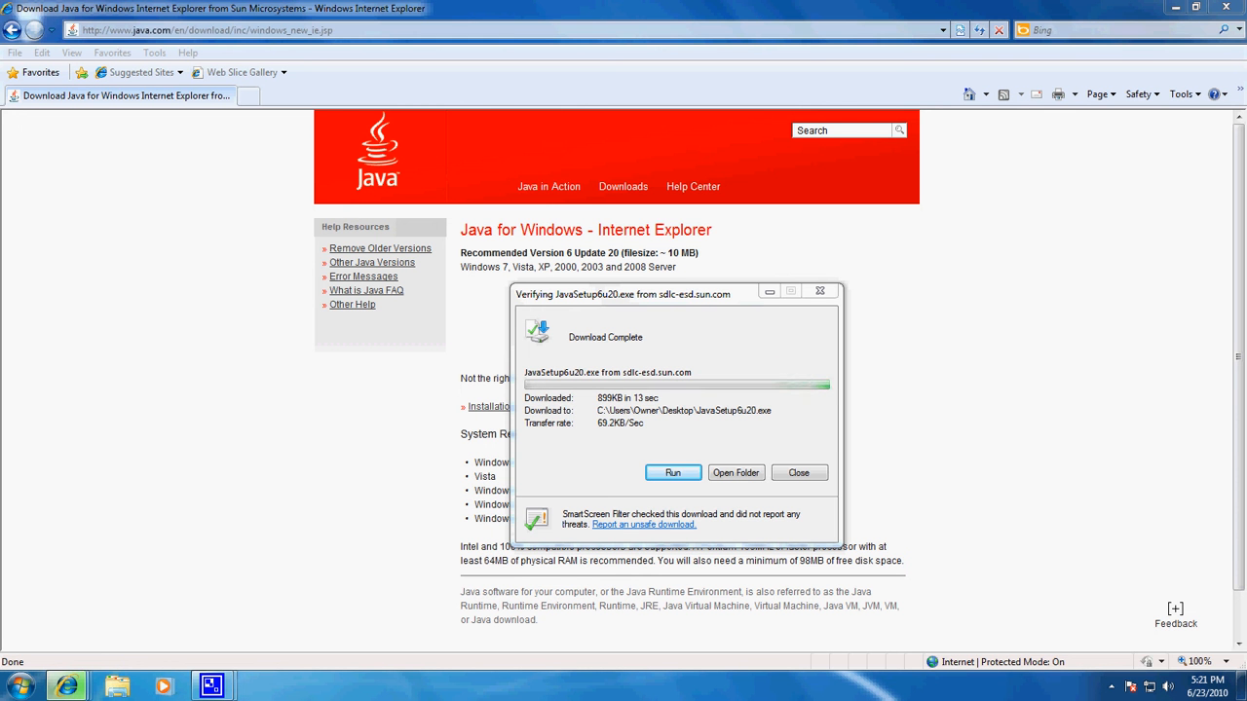
click(799, 473)
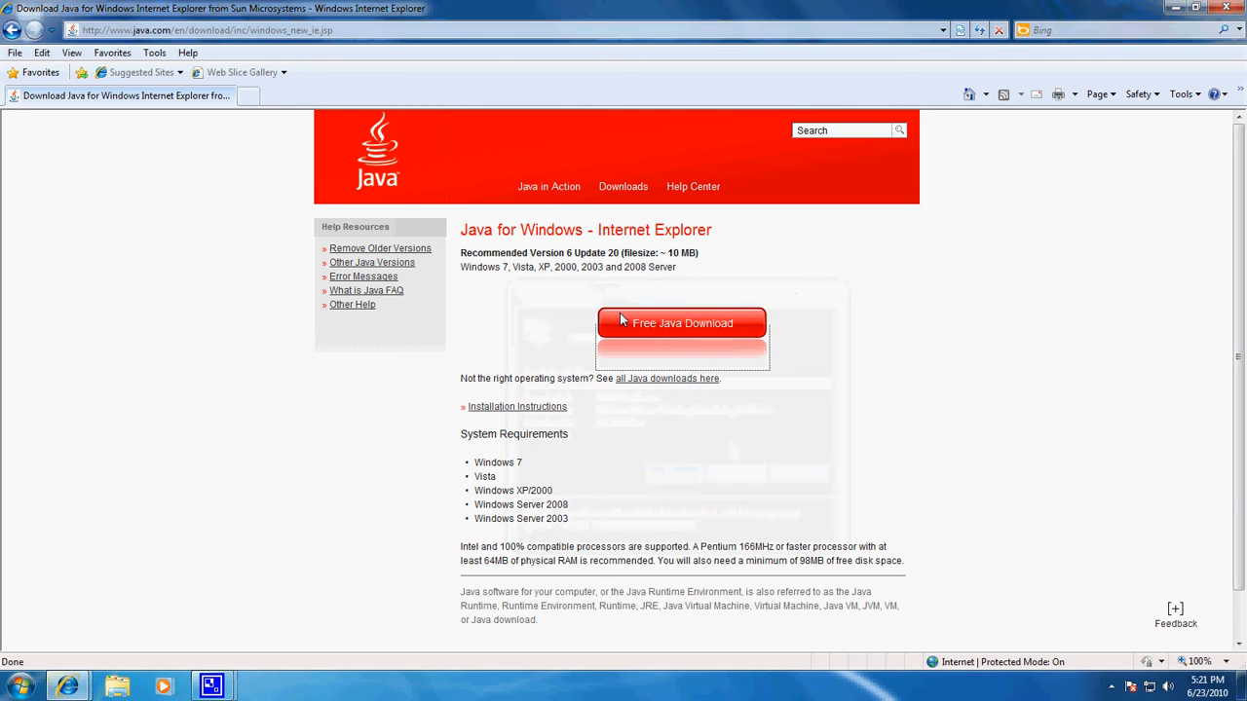
- Allow the installer to start and install Java from the Welcome to Java screen
click(682, 324)
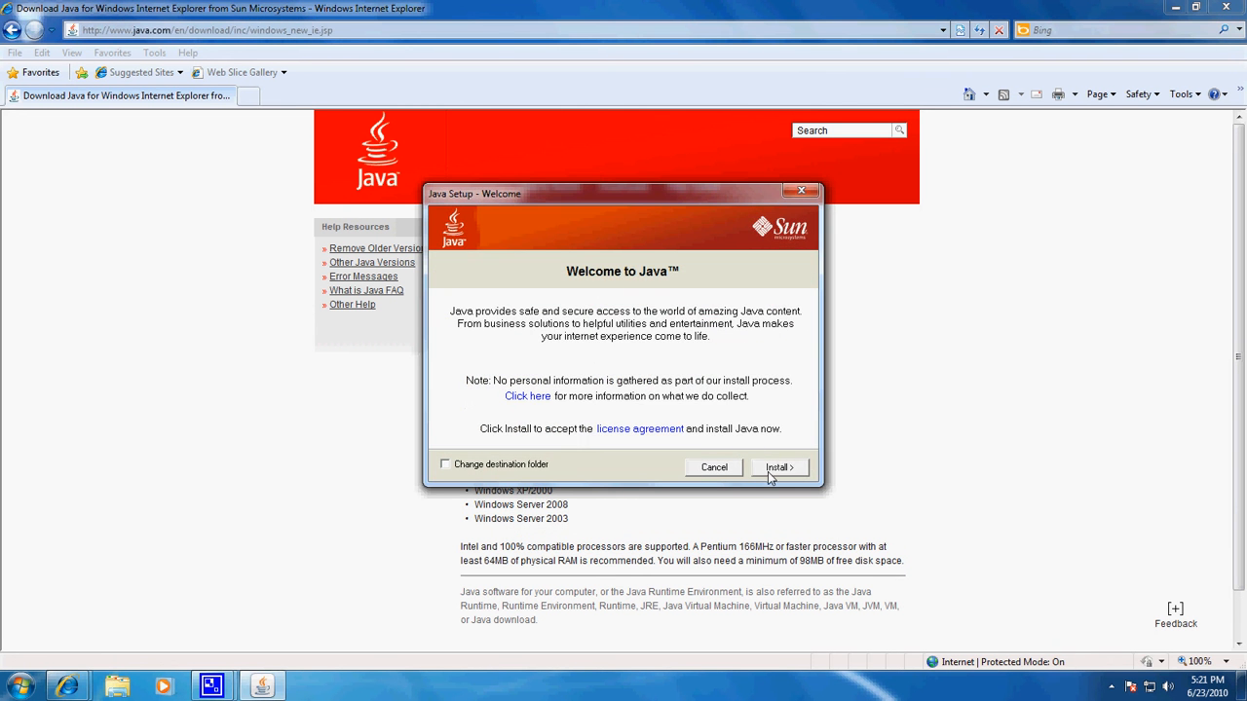
click(780, 468)
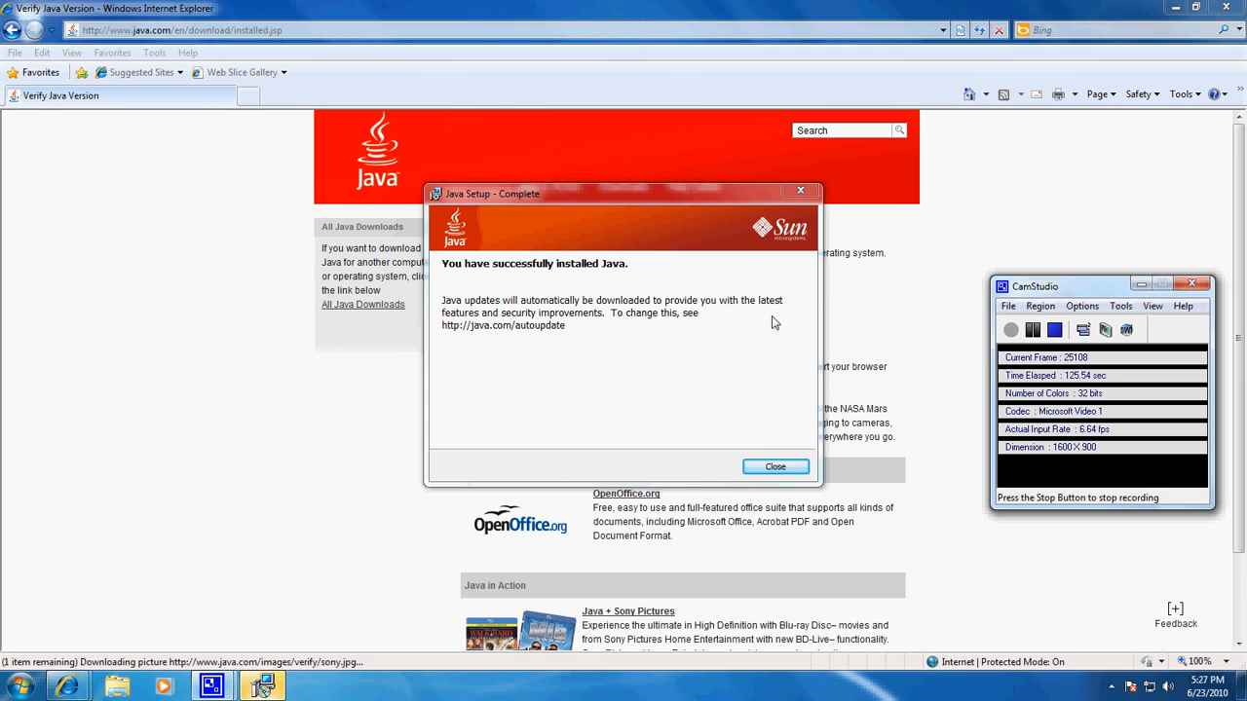
- Close the Java Setup - Complete dialog, leaving the Verify Java Version page
click(775, 465)
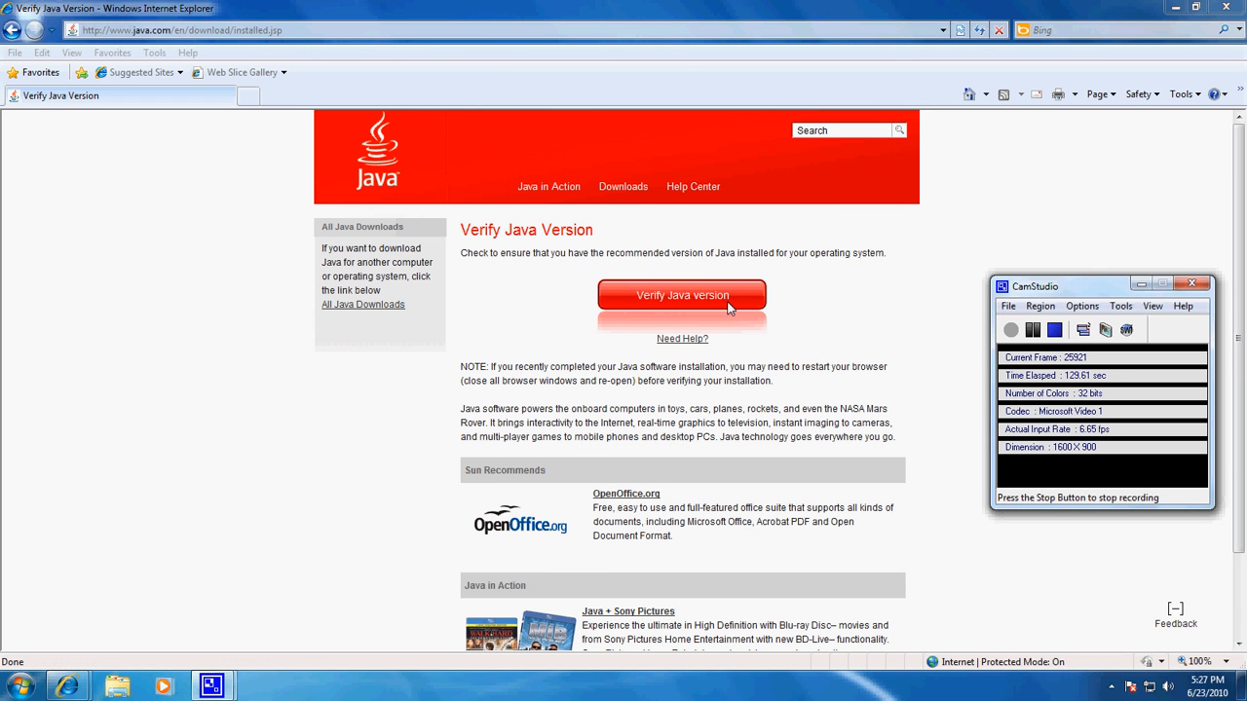
mouse_move(915, 370)
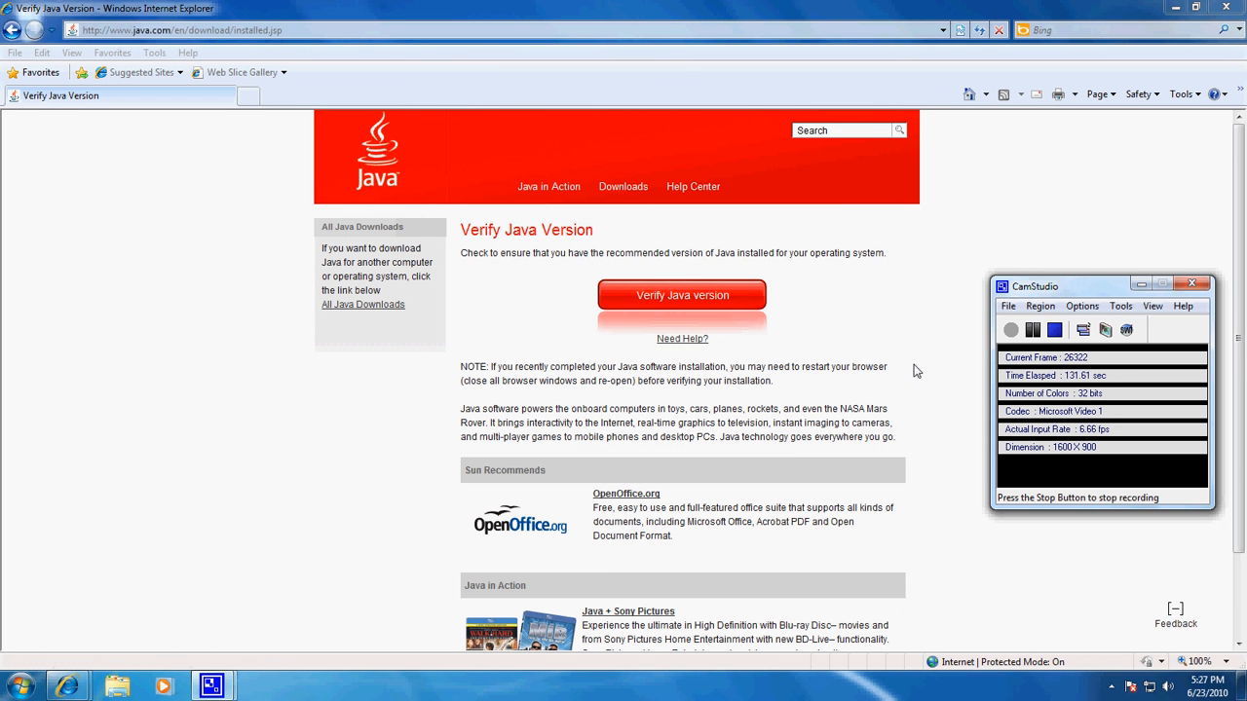